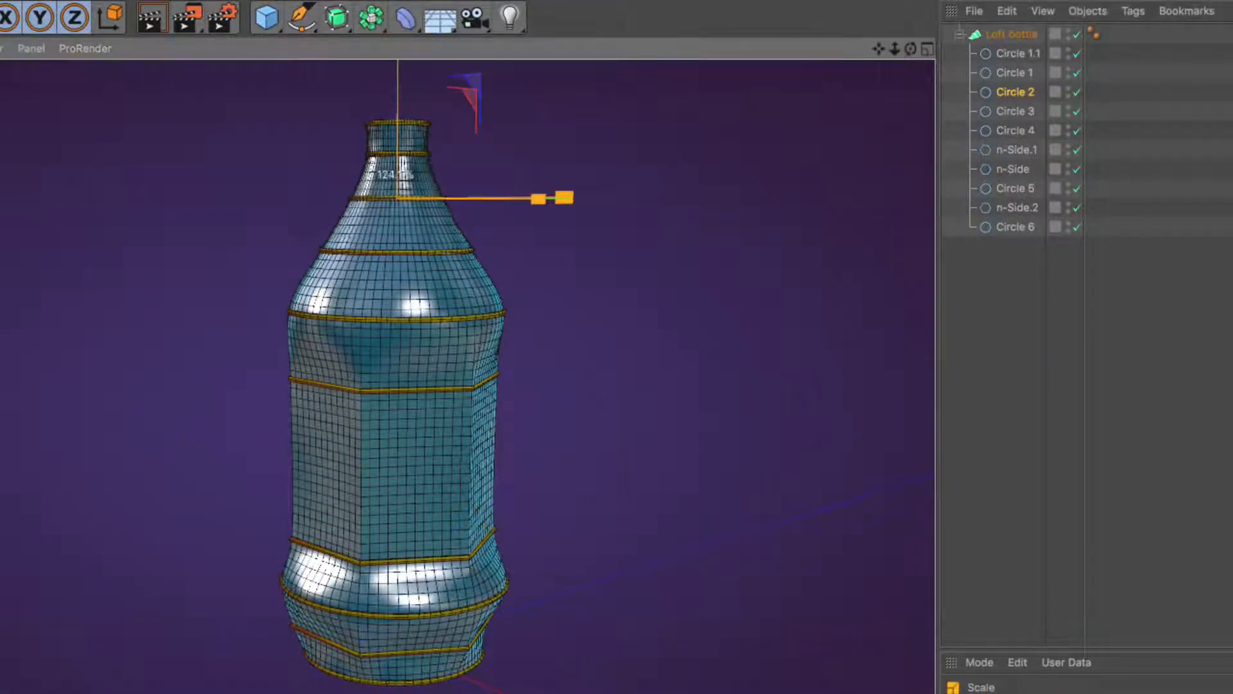
Scale down Circle 4 and n-Side.1 to narrow the bottle's middle body
left_click(1015, 110)
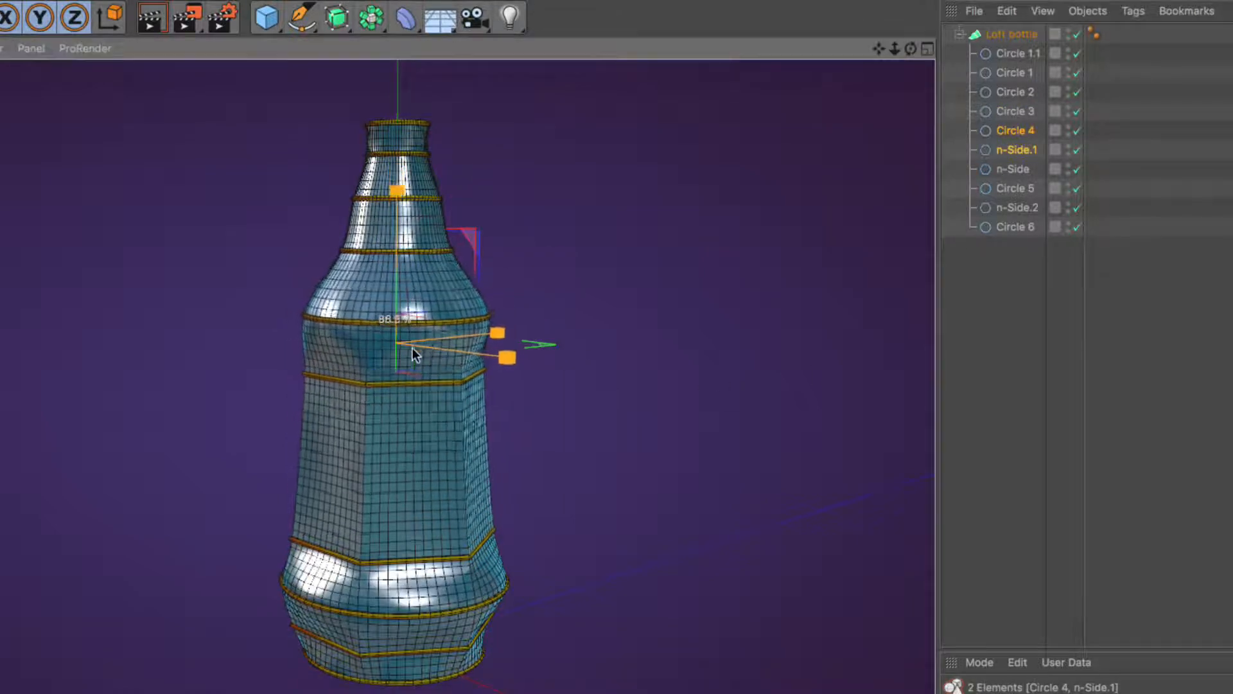
left_click_drag(500, 333, 393, 219)
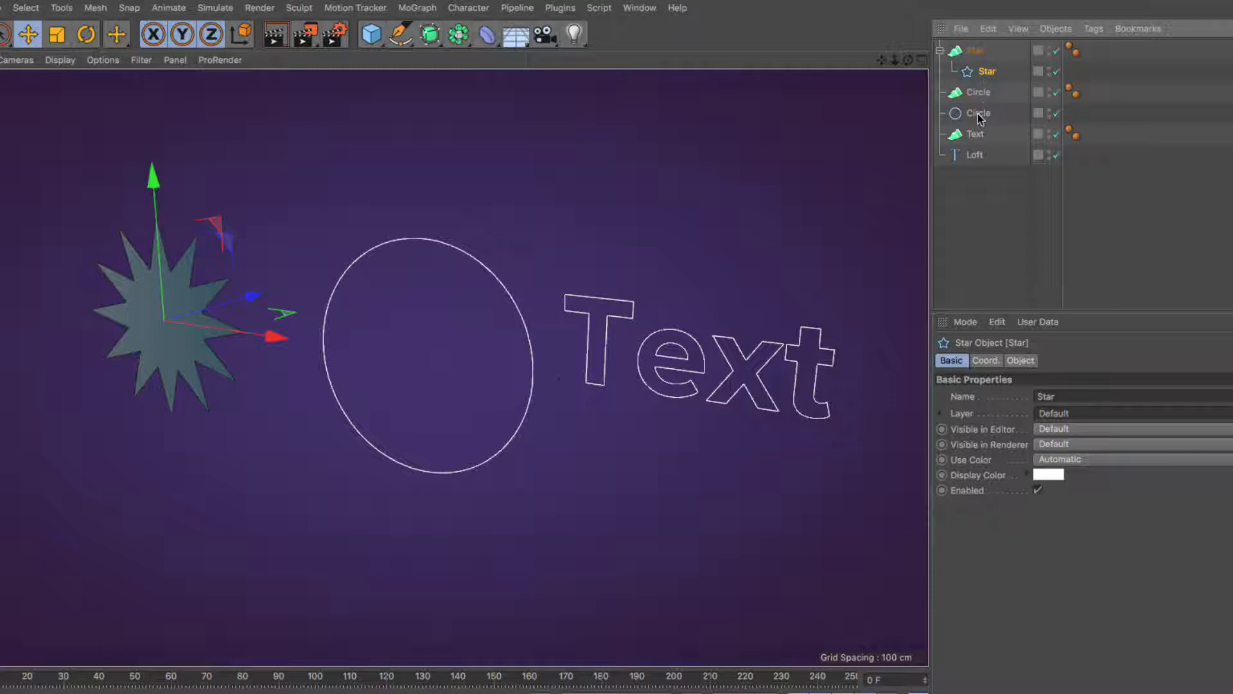
Nest the Circle and Text splines each under their own Loft as flat filled shapes
left_click(980, 113)
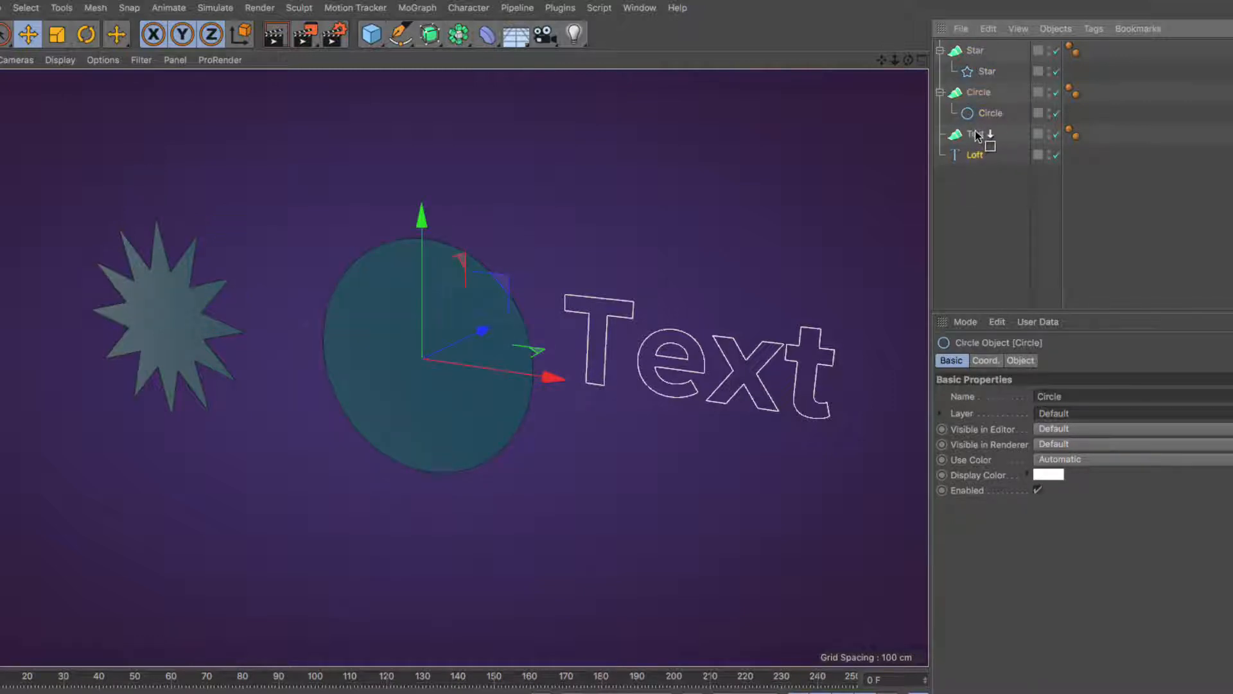
left_click(877, 250)
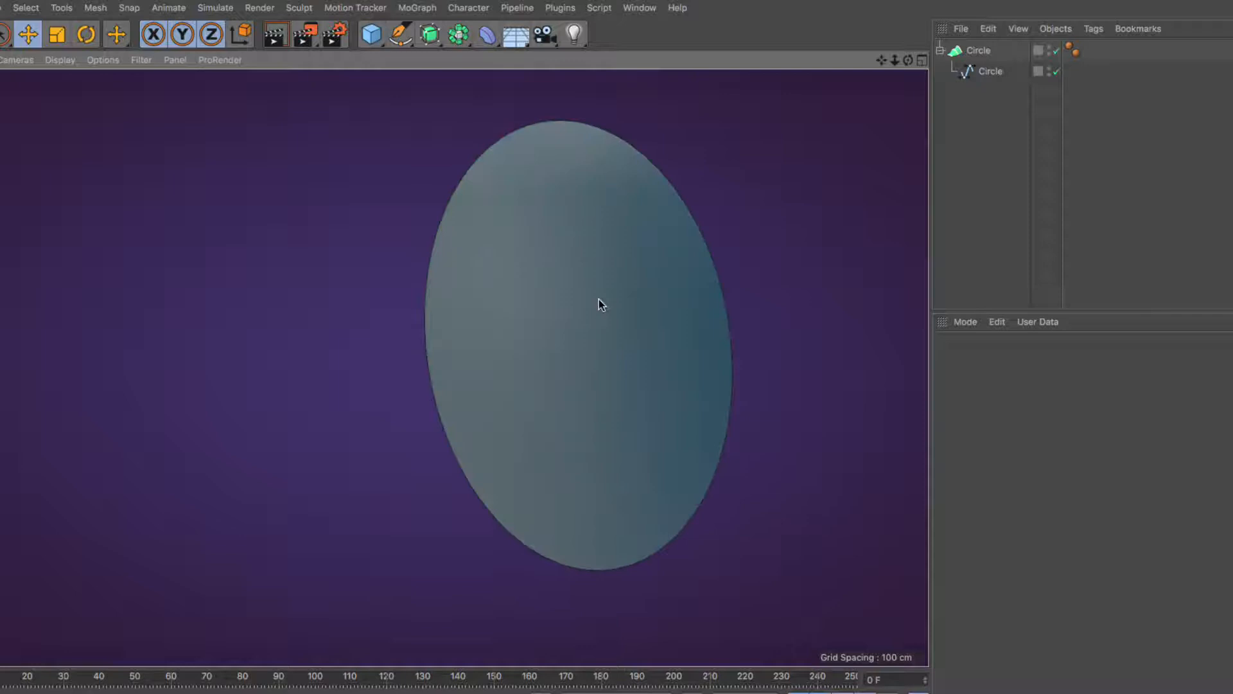
Swap the loft's child for a Helix and orbit to view the spiral surface
left_click(989, 70)
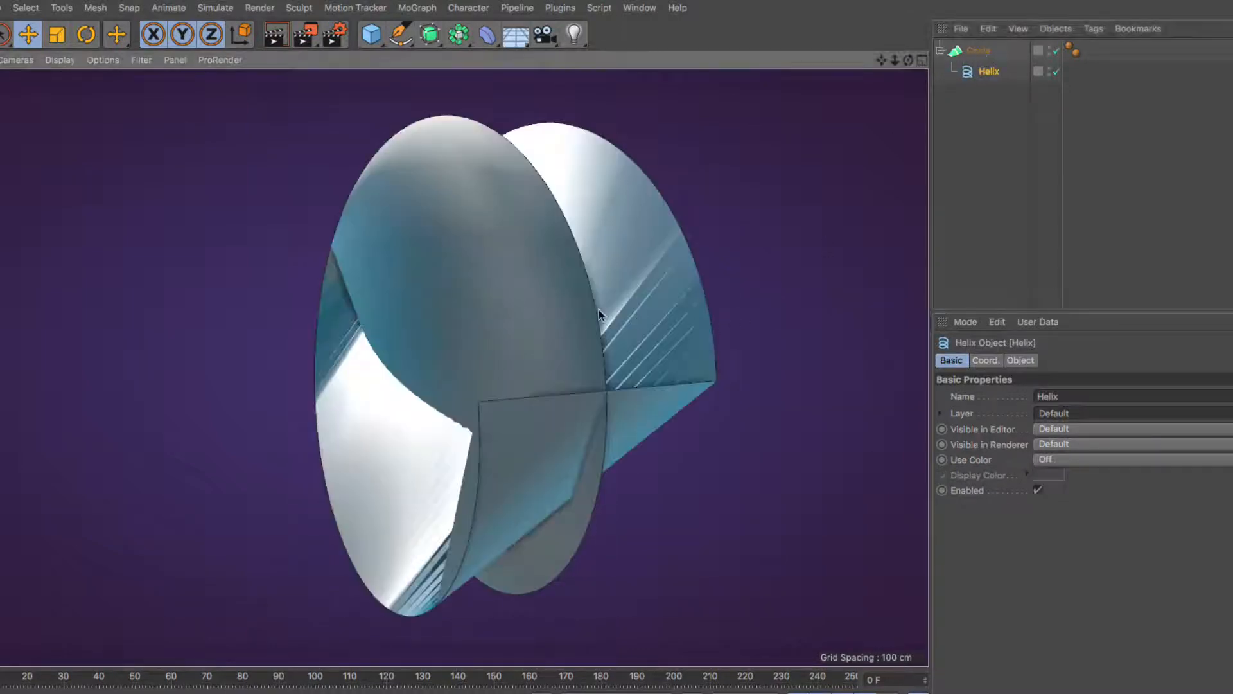
left_click_drag(598, 314, 507, 200)
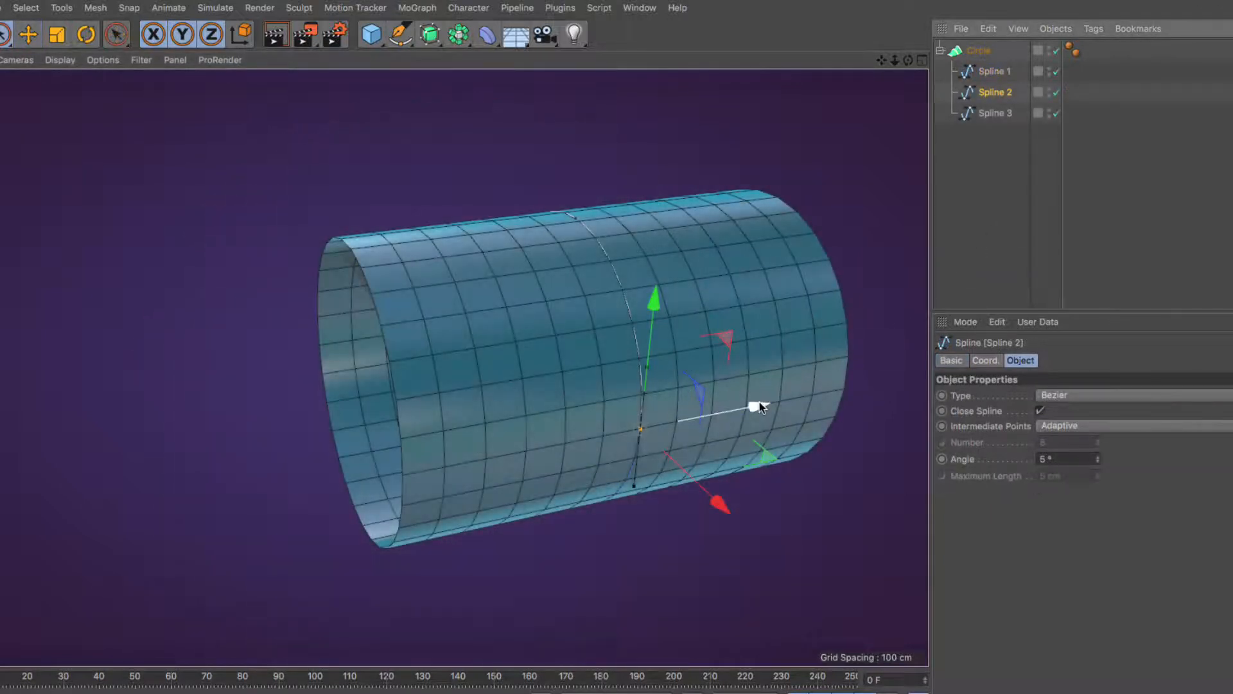
Move Spline 2 along X so the lofted tube bends around it
left_click_drag(759, 407, 614, 416)
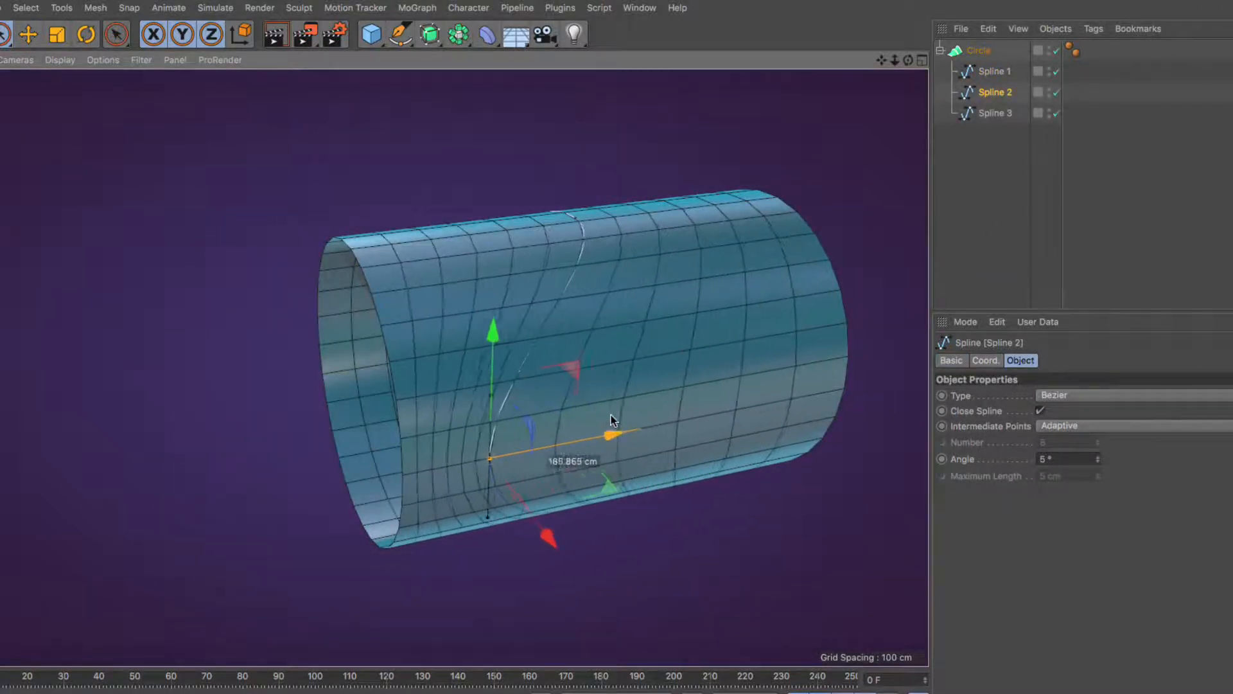
left_click_drag(614, 433, 665, 427)
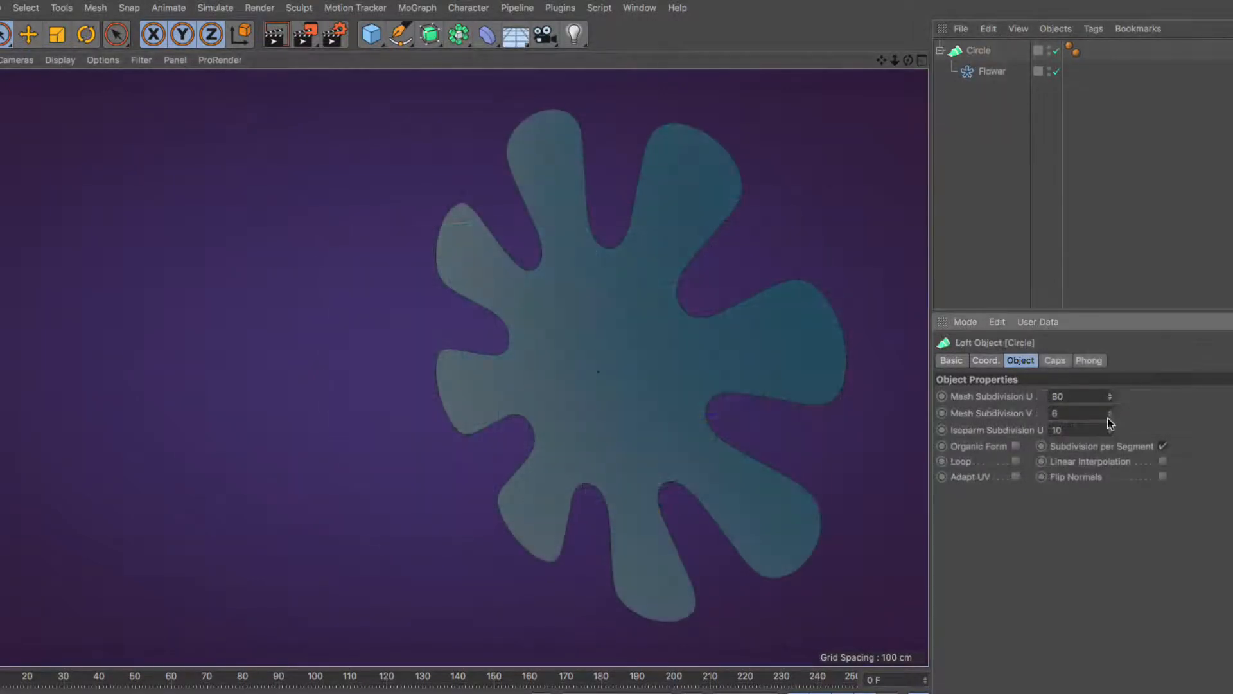
Set the loft's Mesh Subdivision V to 60 and cap Type to Triangles
type("60")
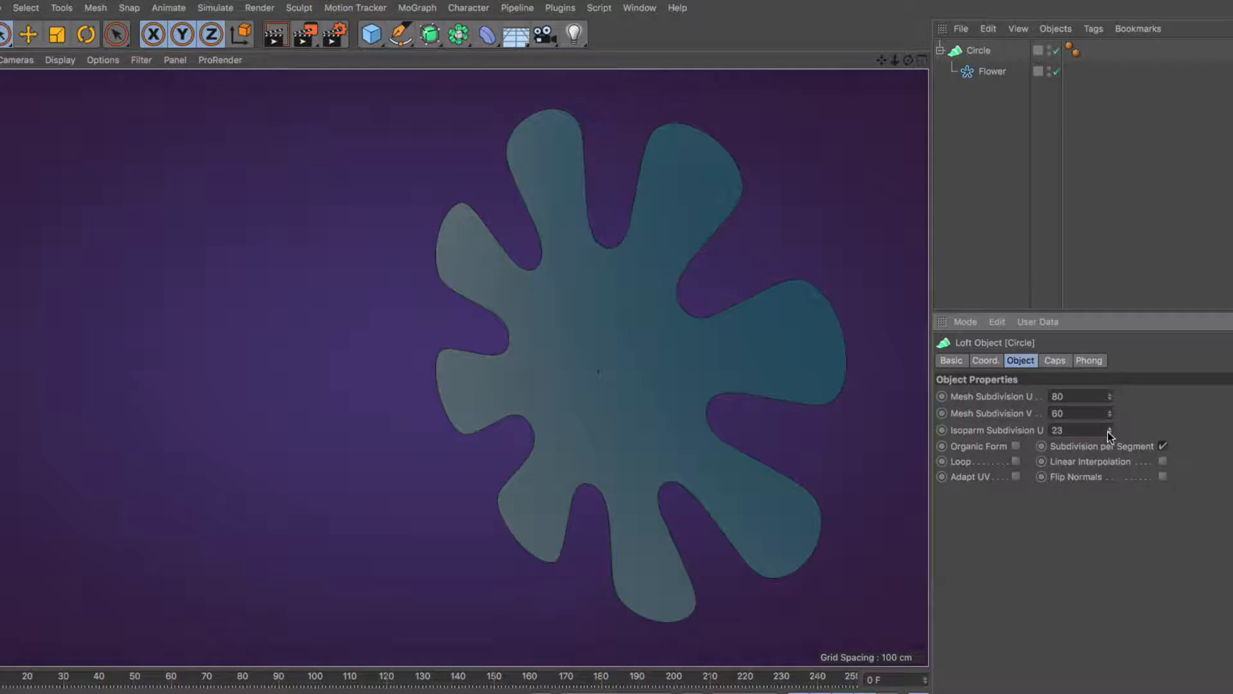
left_click(1054, 359)
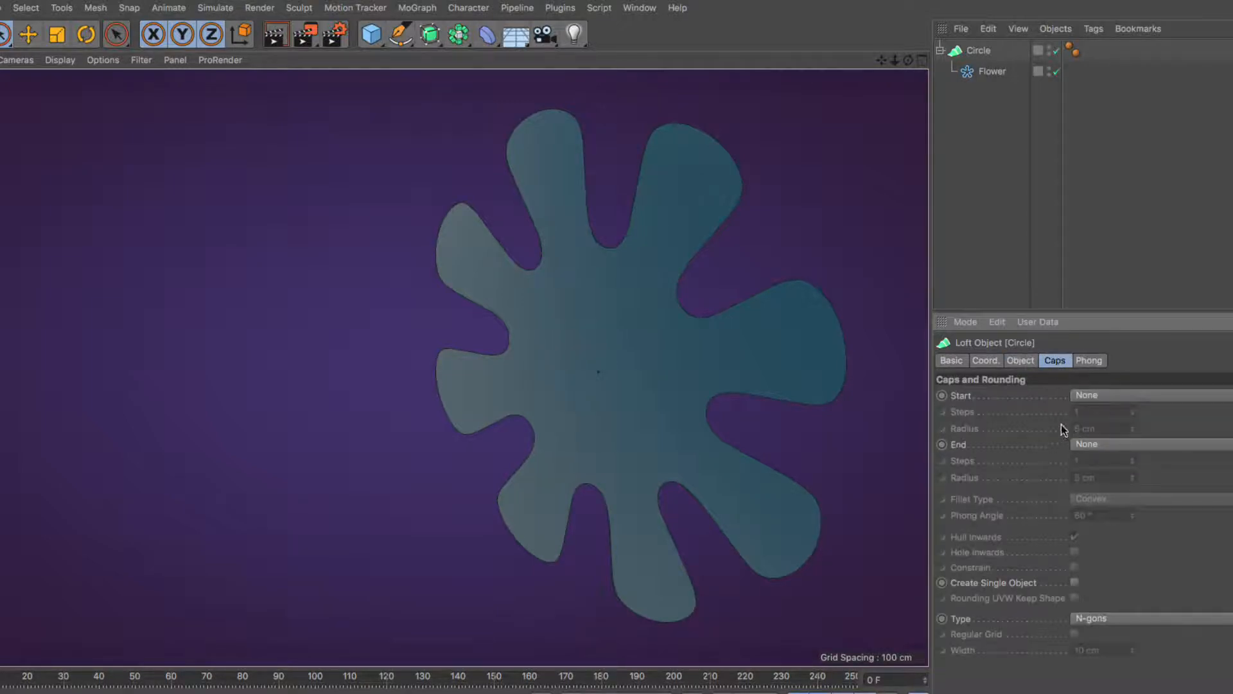
left_click(1094, 618)
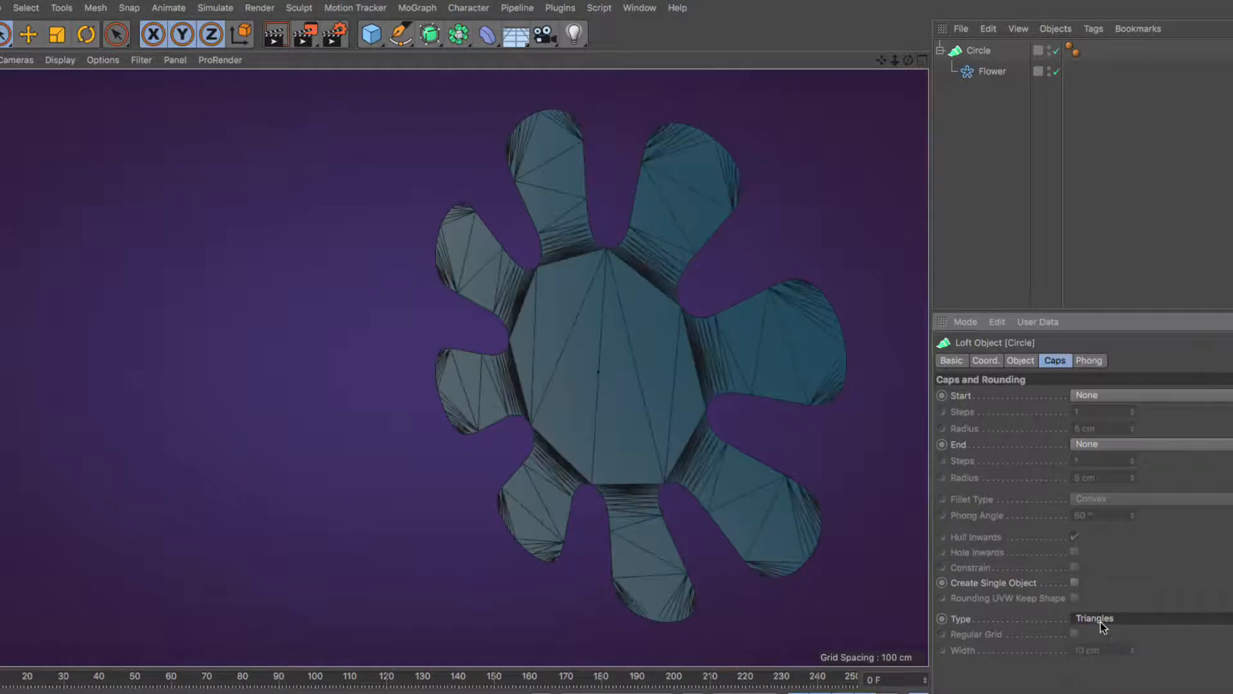
left_click(1102, 618)
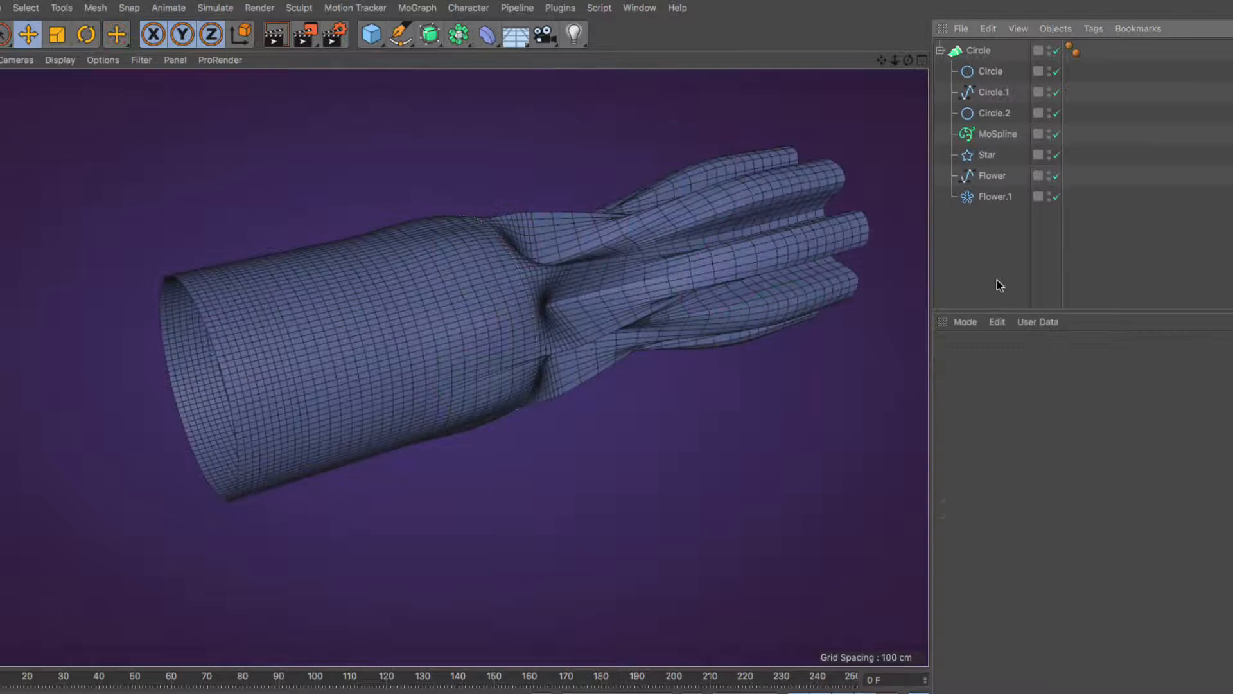
left_click(979, 71)
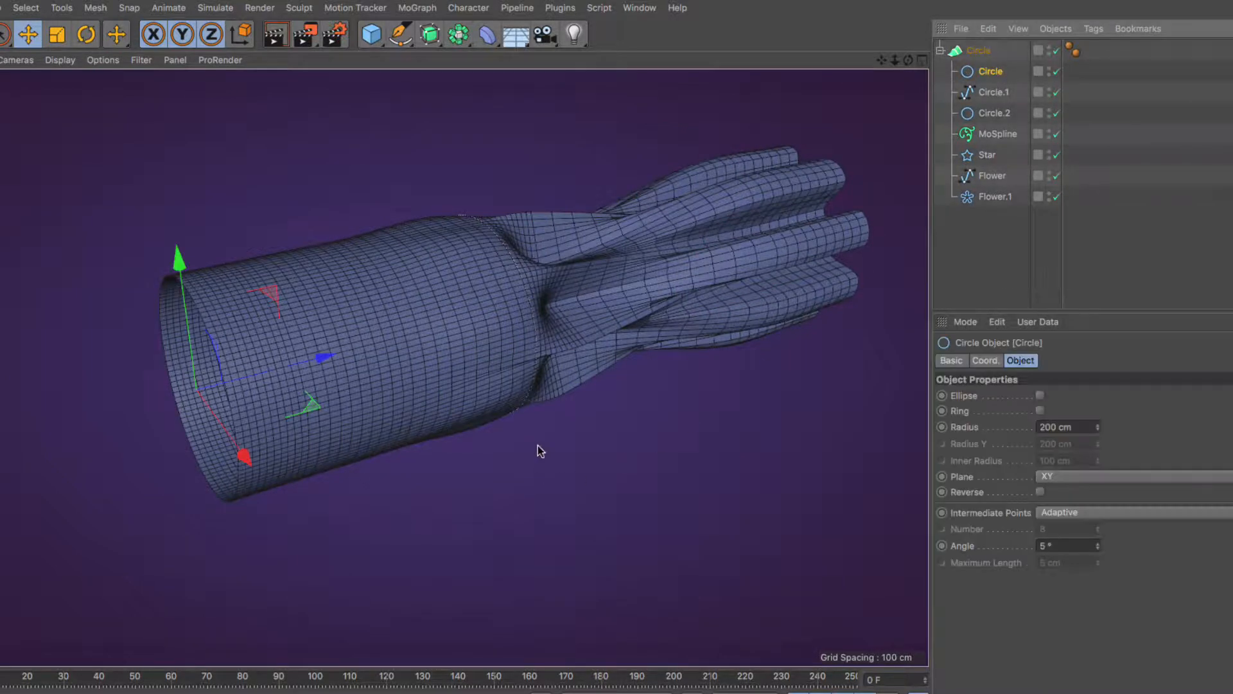
left_click(995, 91)
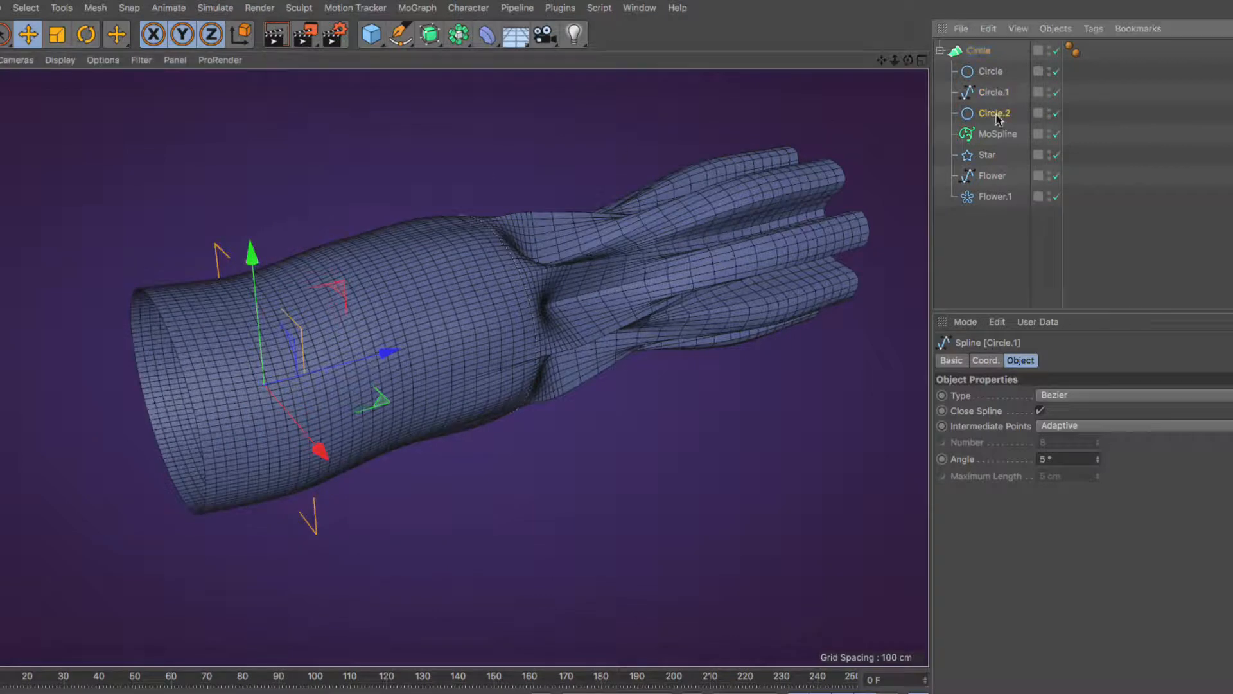
left_click(1001, 133)
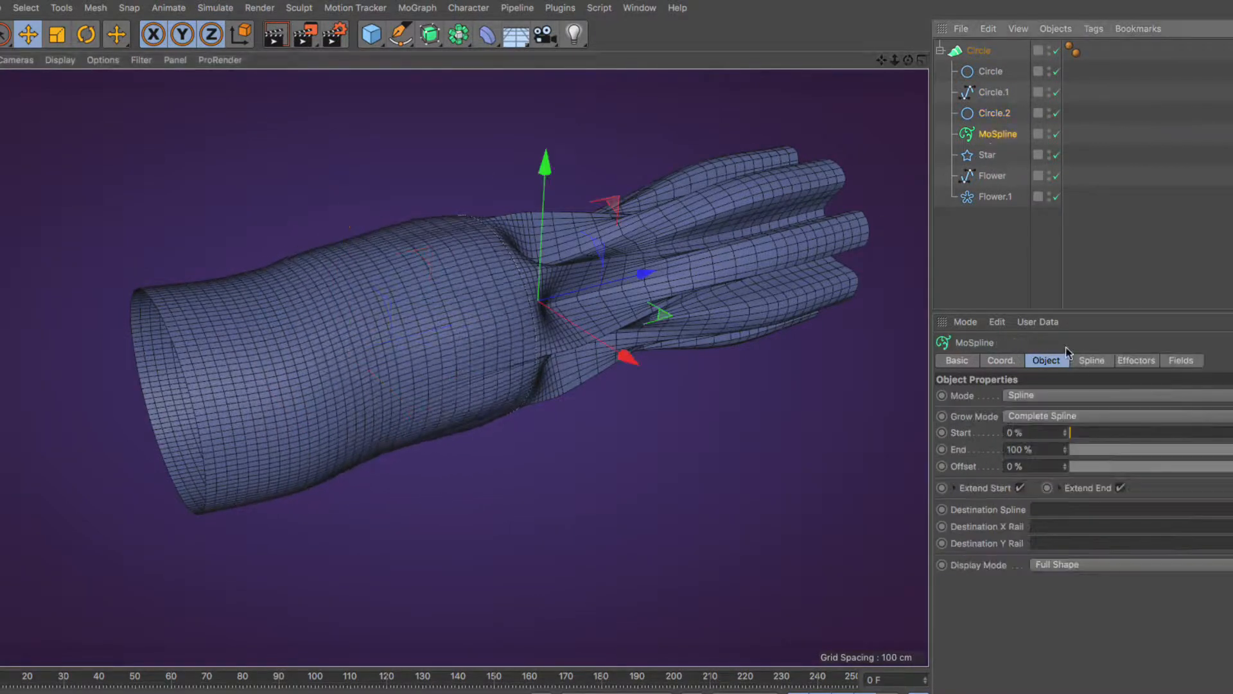
left_click_drag(1071, 433, 1179, 433)
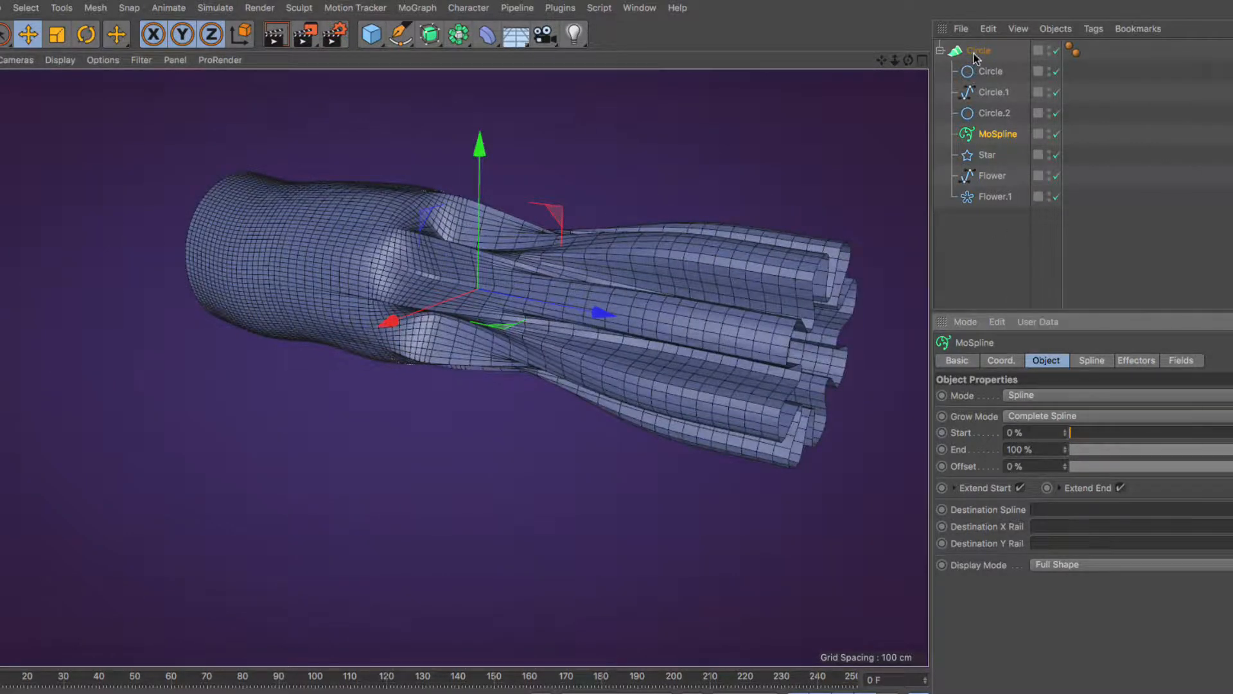
left_click(979, 50)
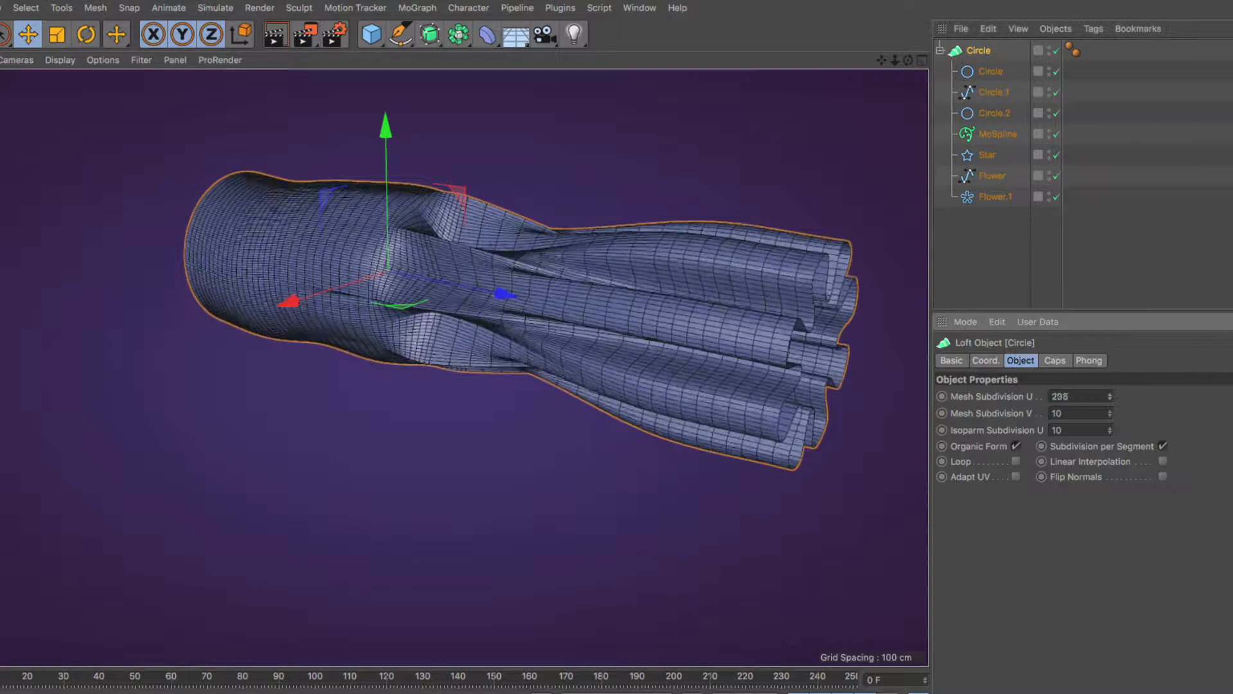